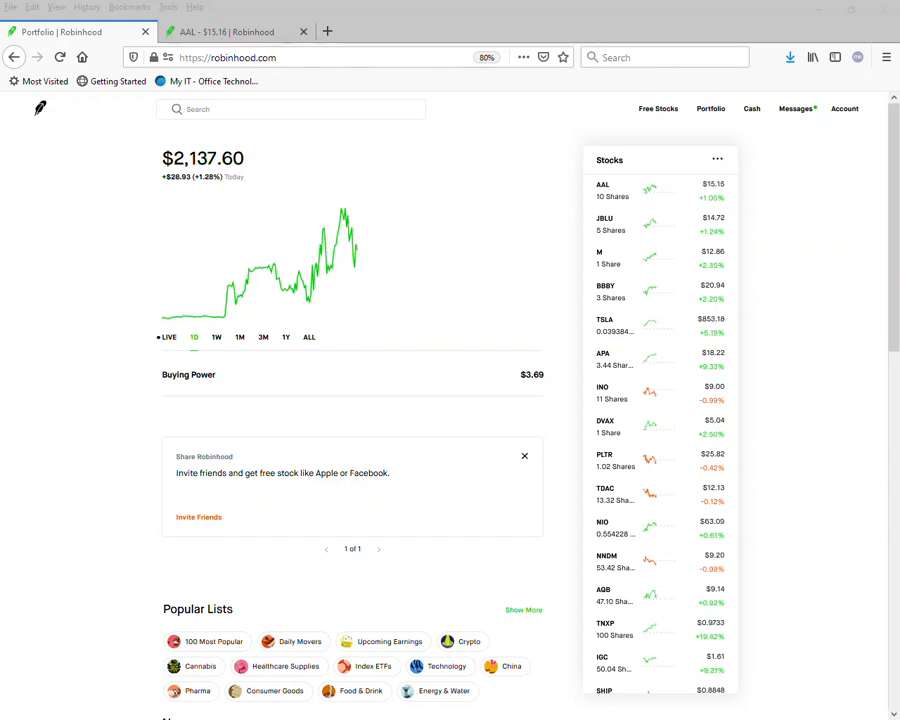
Step: Bring up the American Airlines (AAL) stock page with its price chart and buy order form
left_click(235, 32)
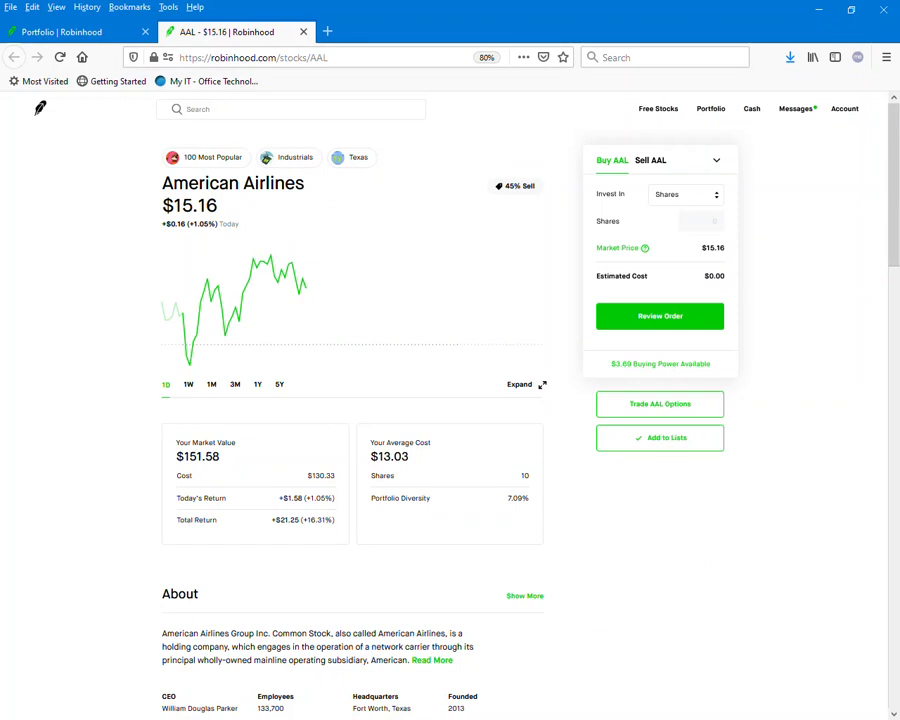